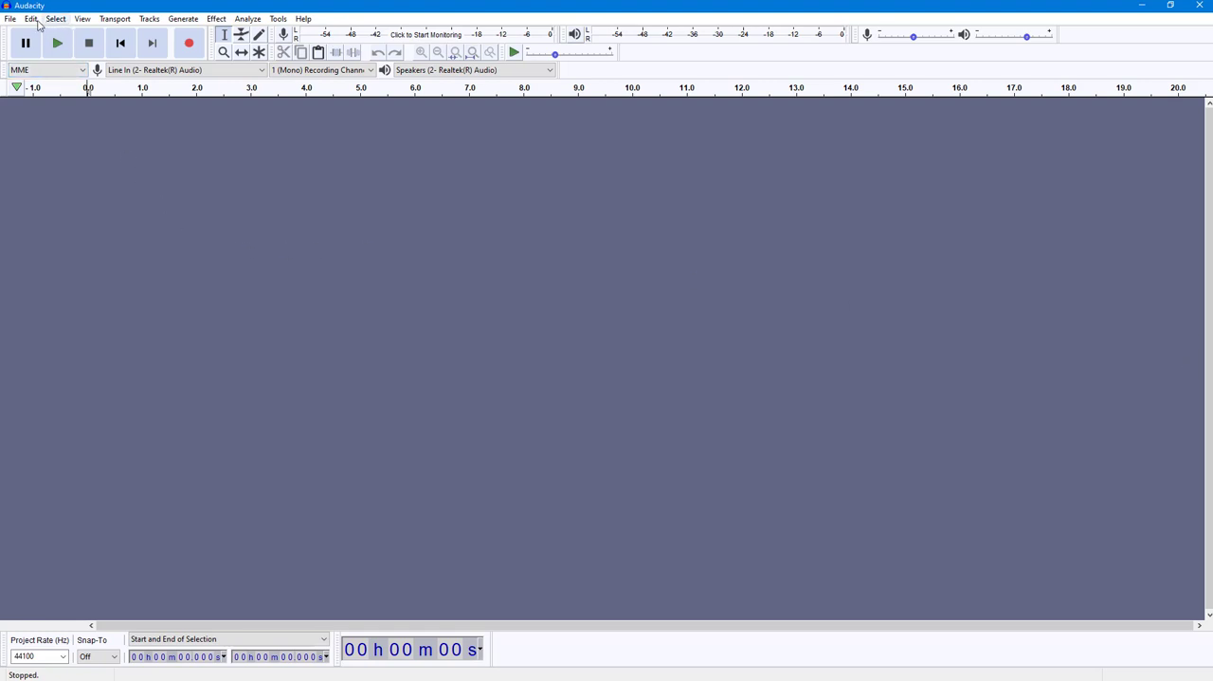
pyautogui.moveTo(87, 222)
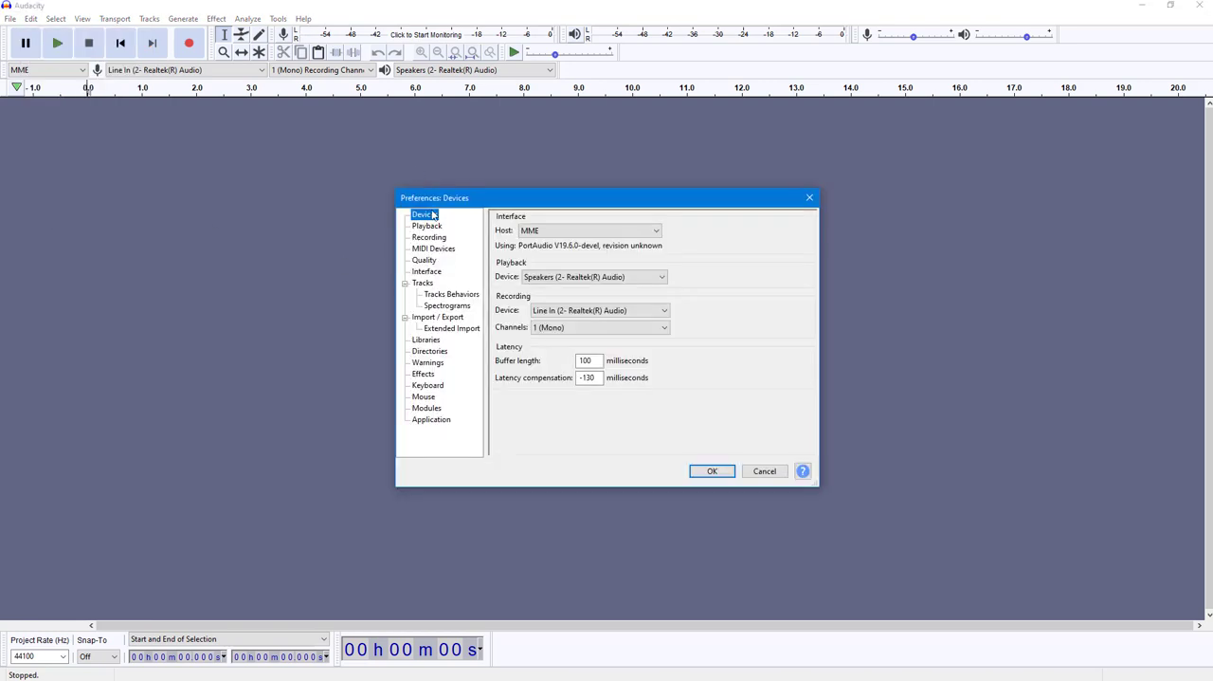
pyautogui.click(656, 232)
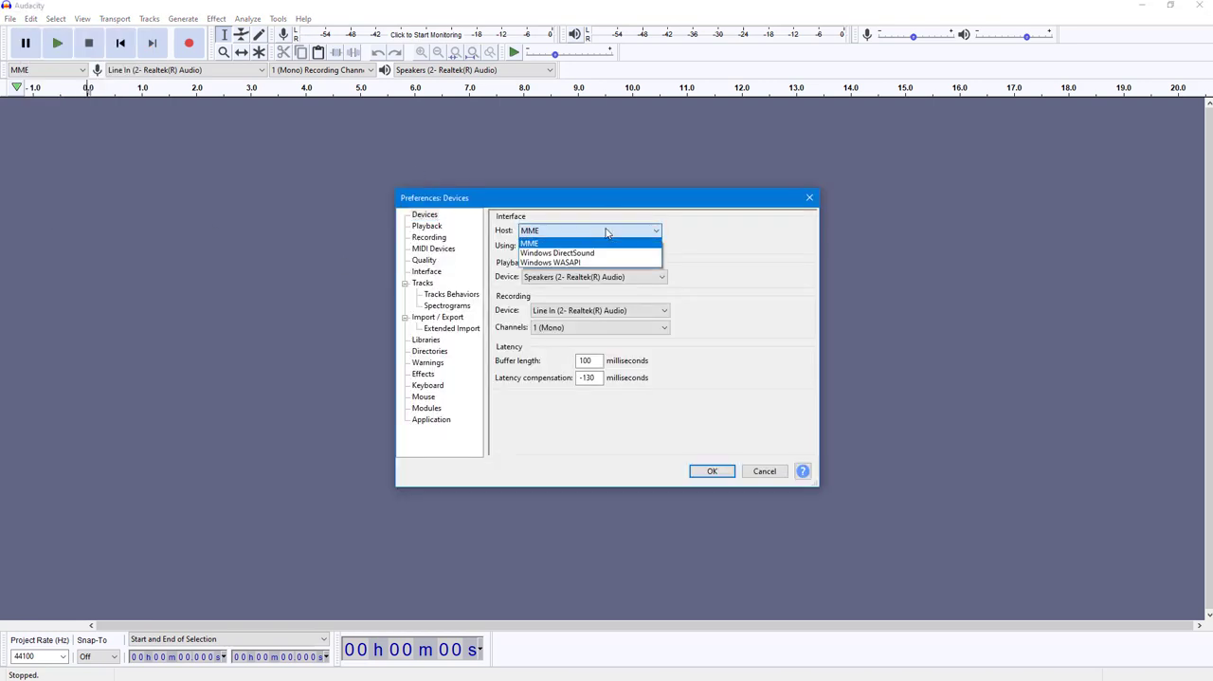
pyautogui.click(529, 242)
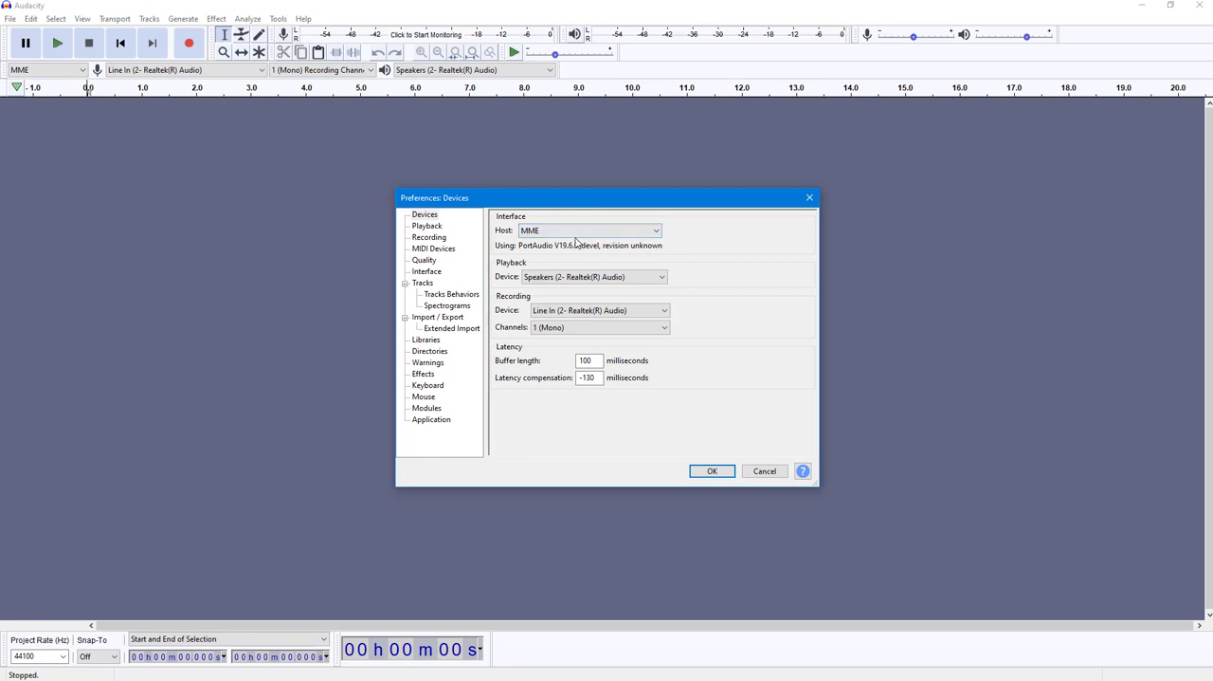
pyautogui.click(596, 277)
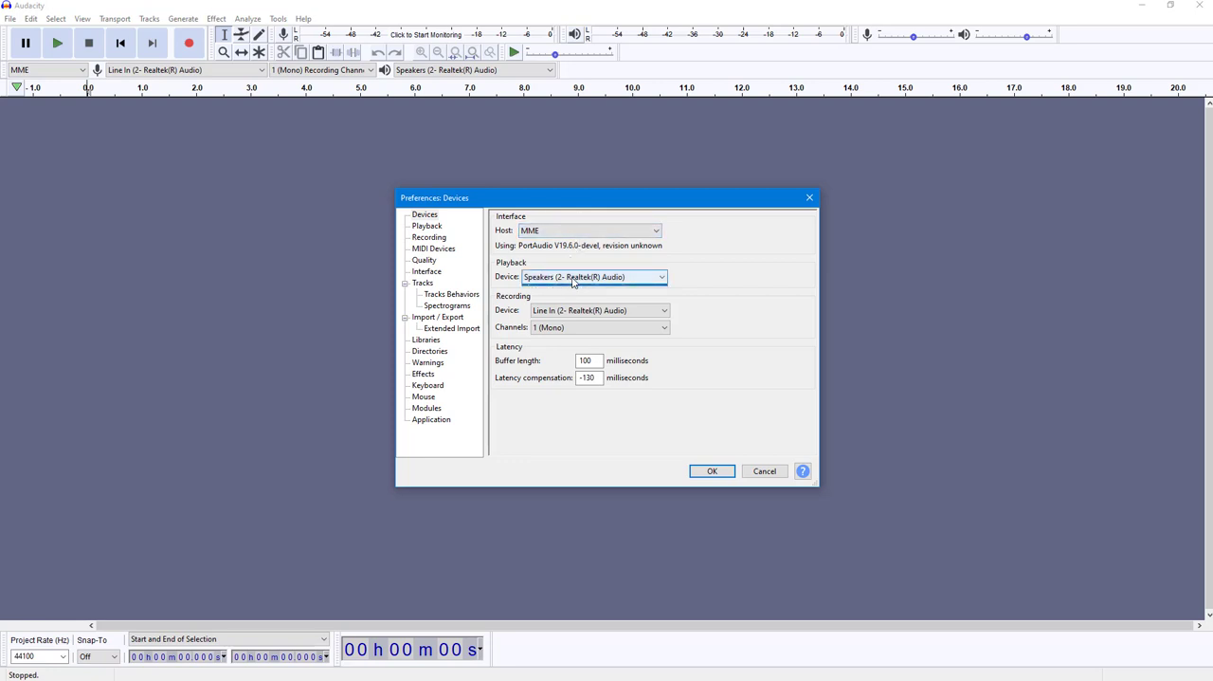
pyautogui.click(595, 277)
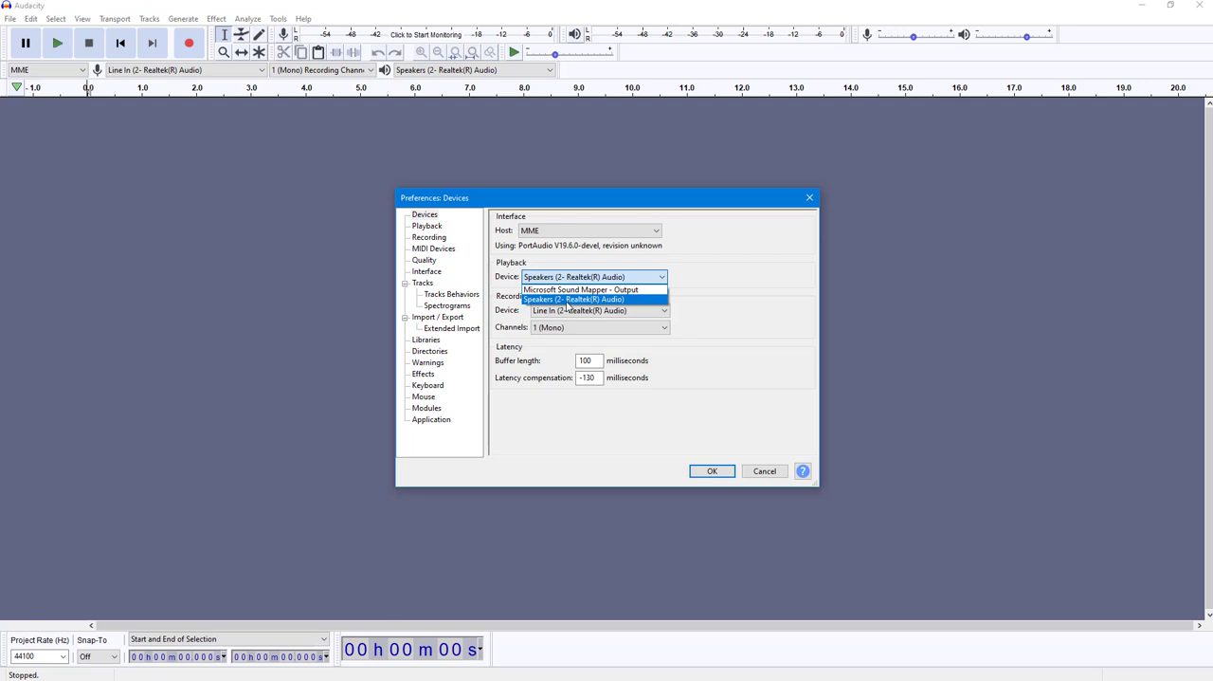
pyautogui.moveTo(580, 288)
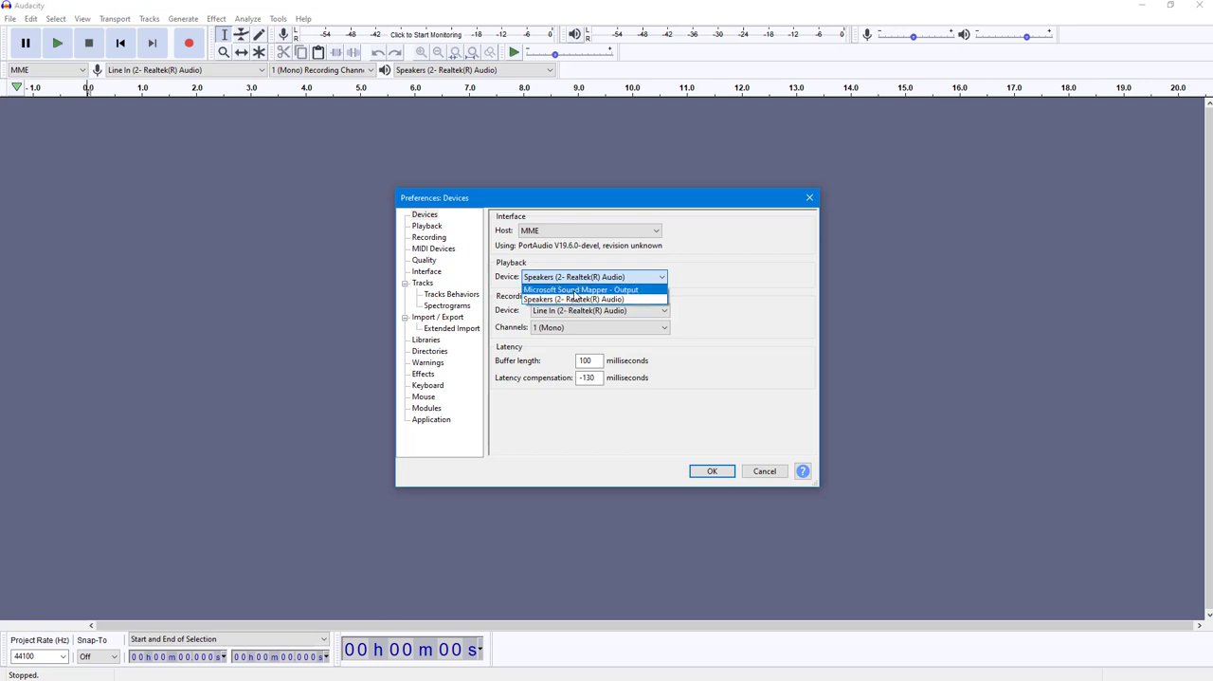
pyautogui.click(580, 288)
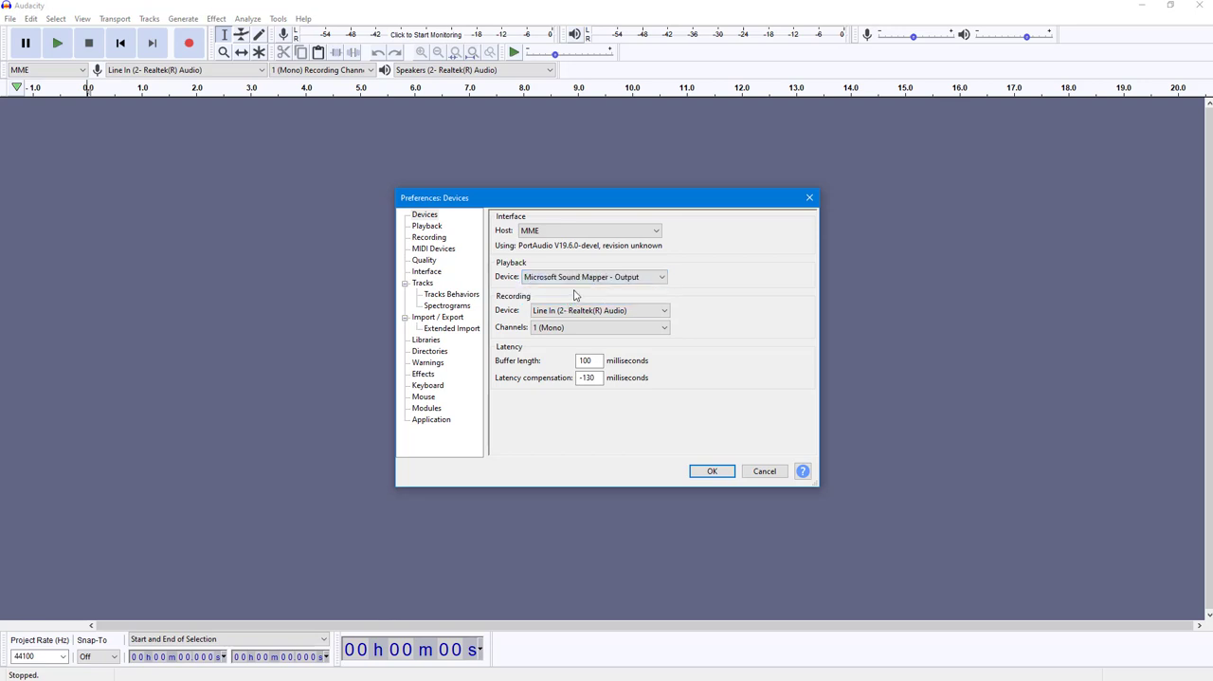
pyautogui.moveTo(573, 296)
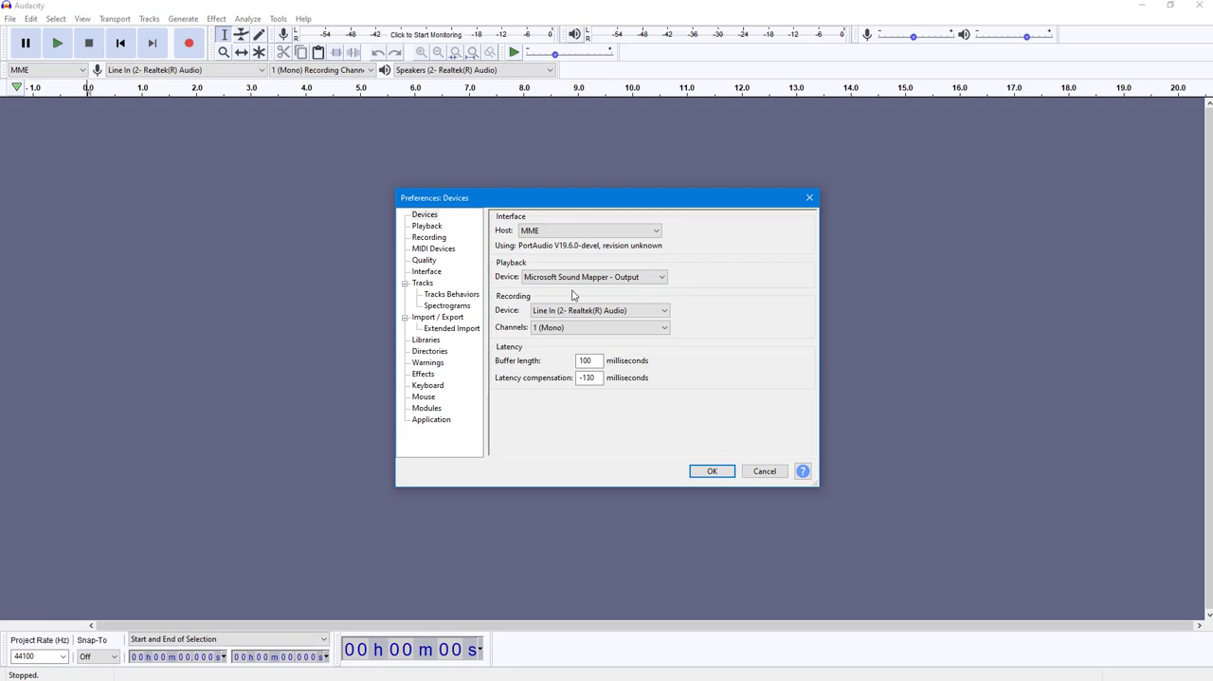
pyautogui.click(592, 277)
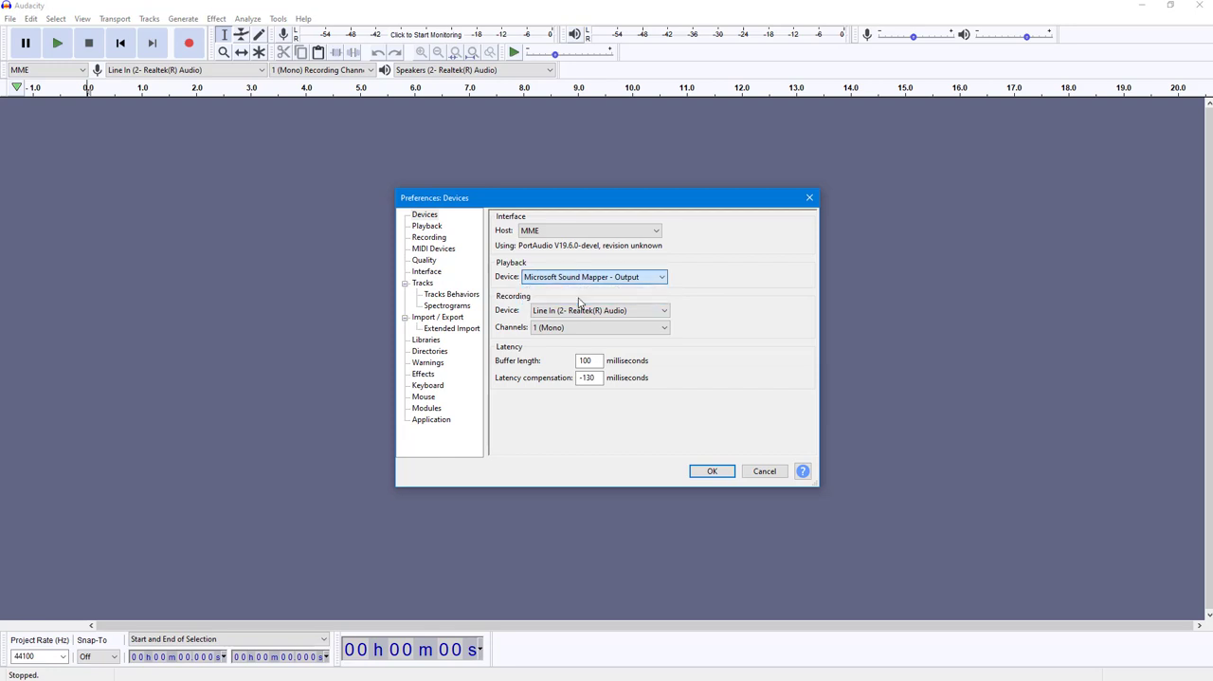
pyautogui.click(595, 277)
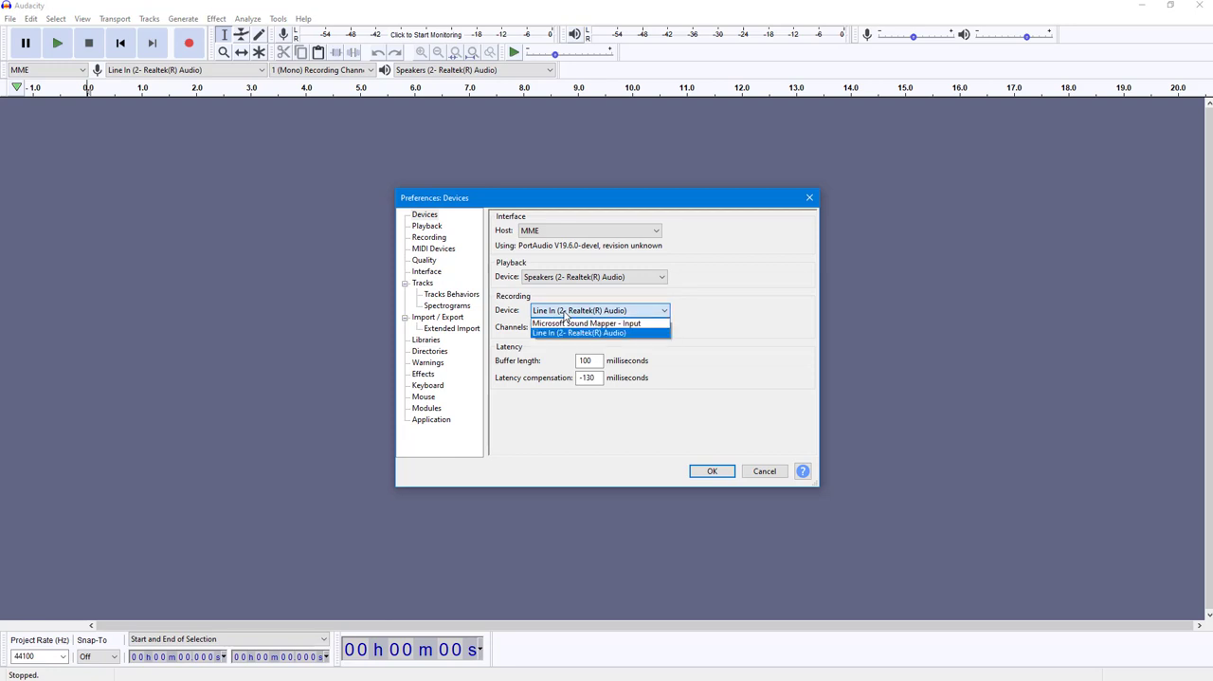
# Keep Realtek Line In as the recording device after trying Microsoft Sound Mapper.
pyautogui.click(583, 322)
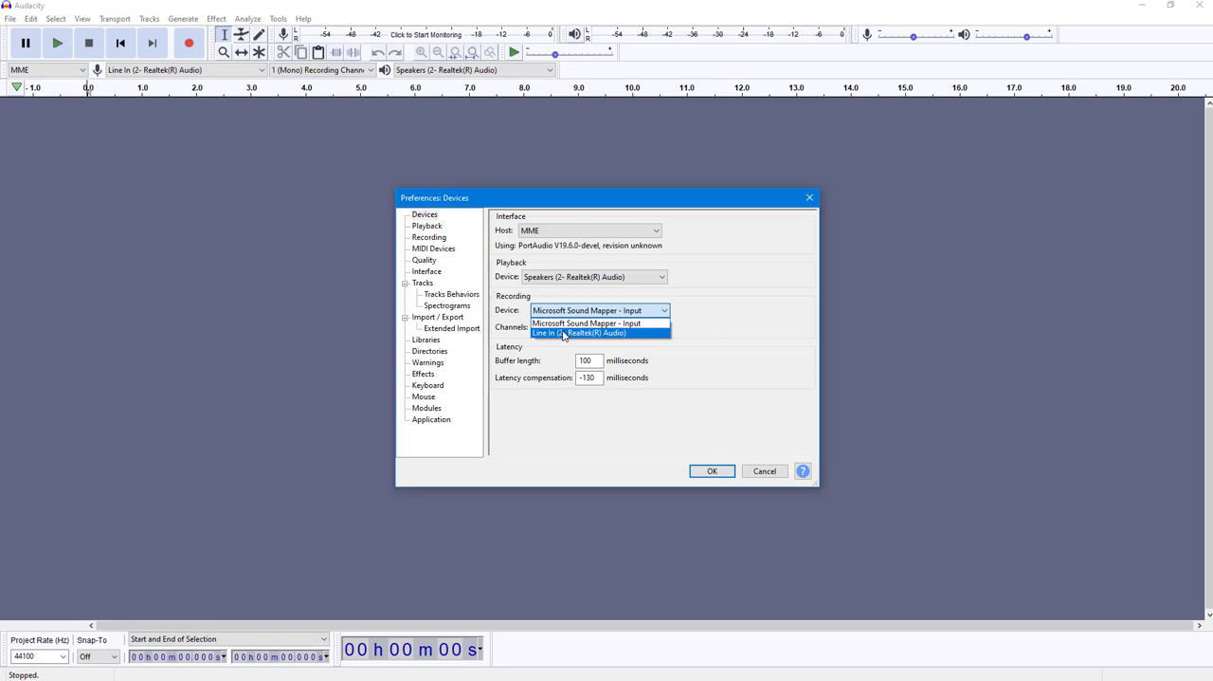
pyautogui.click(580, 333)
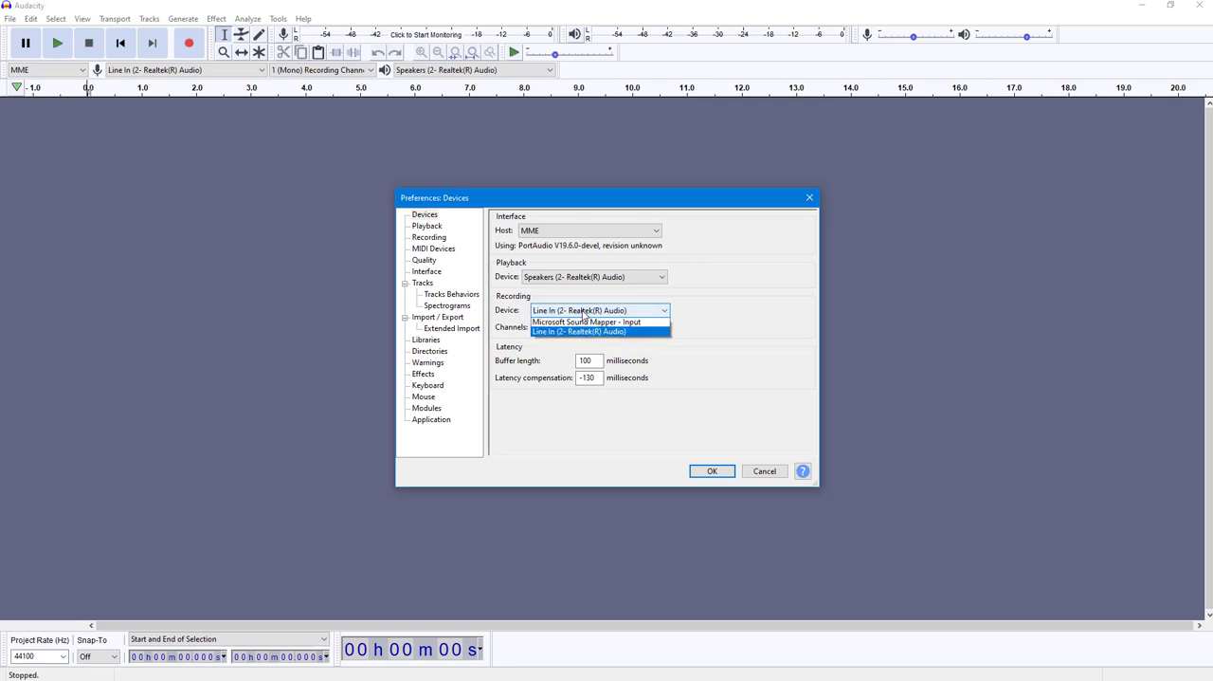
pyautogui.click(588, 322)
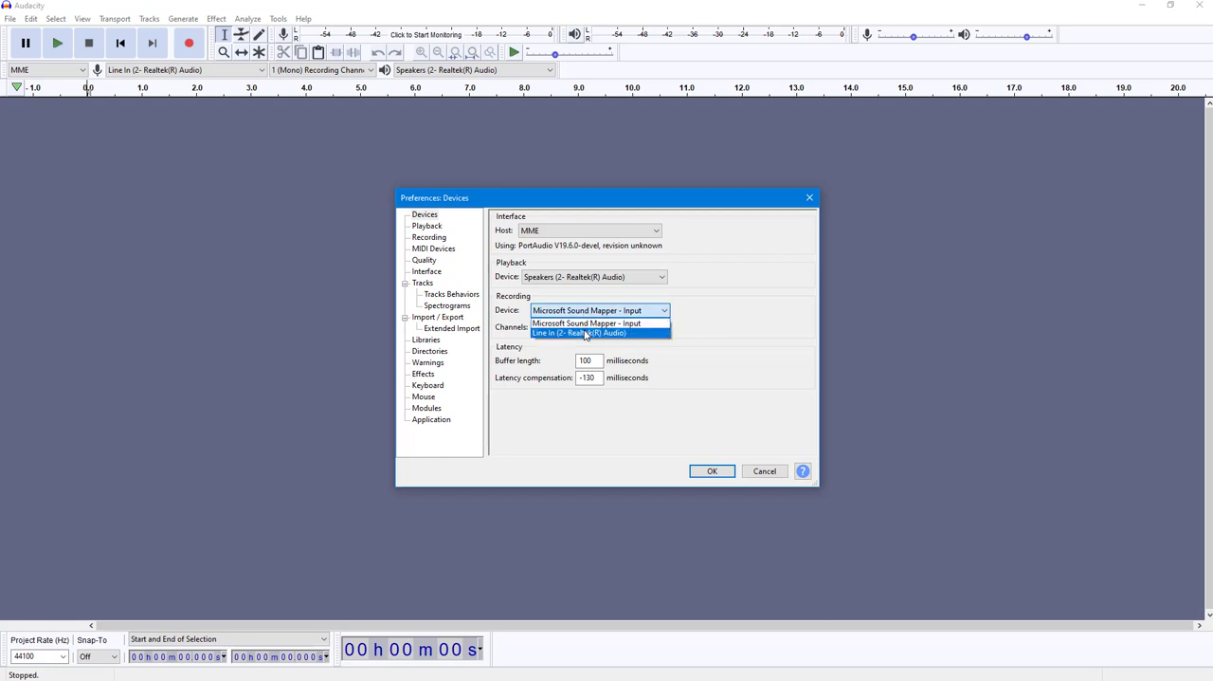
pyautogui.click(578, 334)
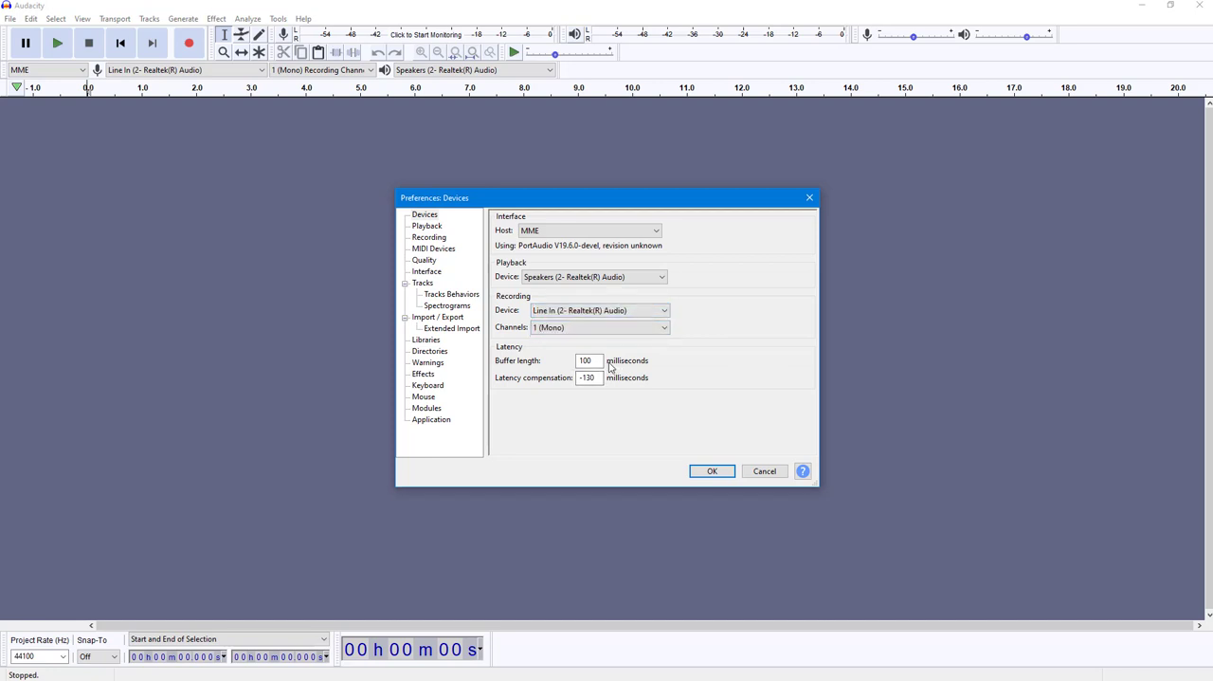
# Set recording channels to 1 (Mono) after briefly choosing 2 (Stereo).
pyautogui.click(601, 326)
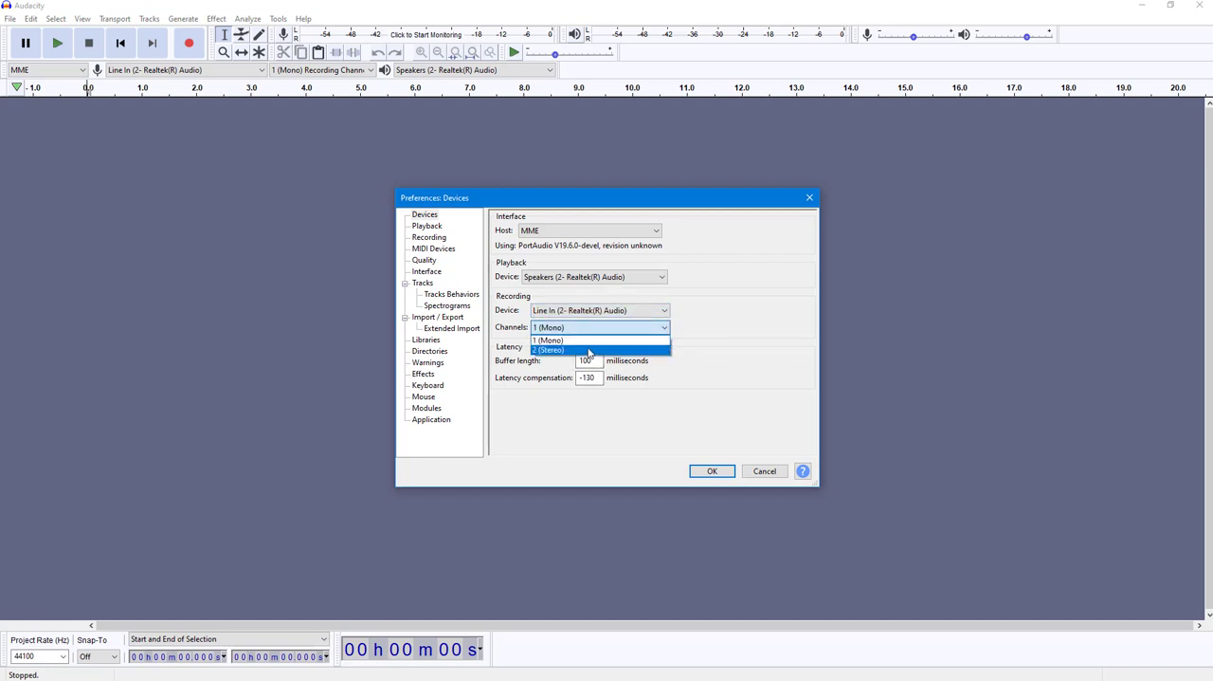
pyautogui.click(550, 349)
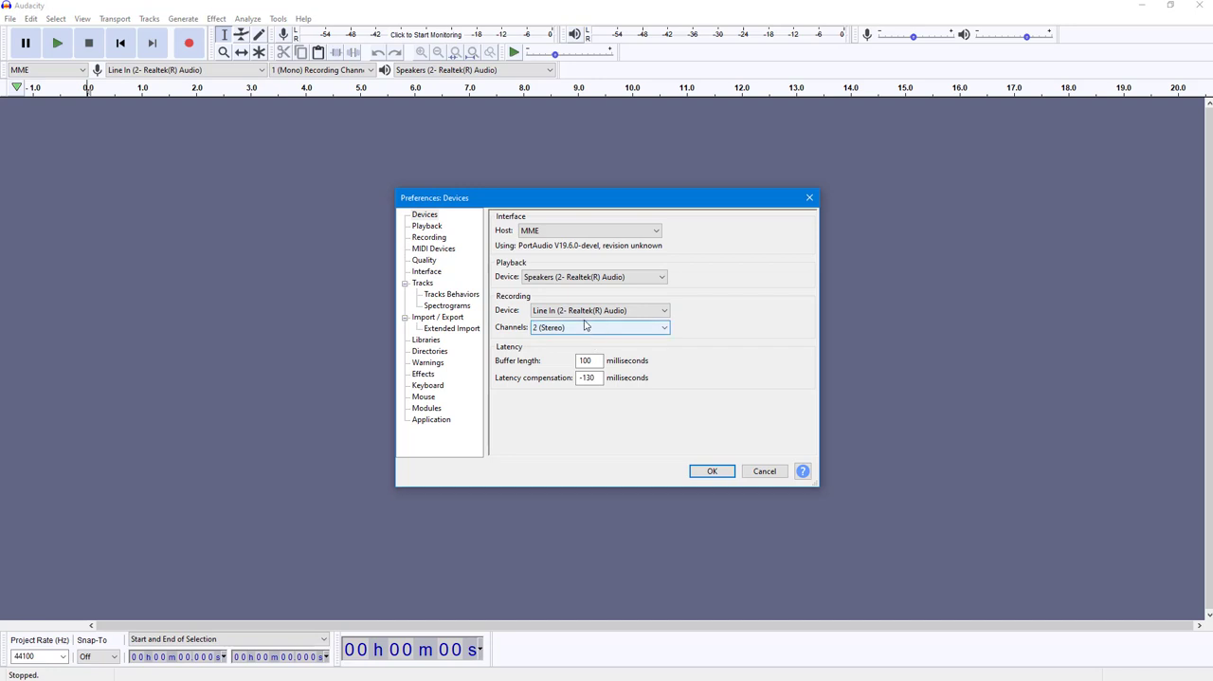
pyautogui.click(599, 326)
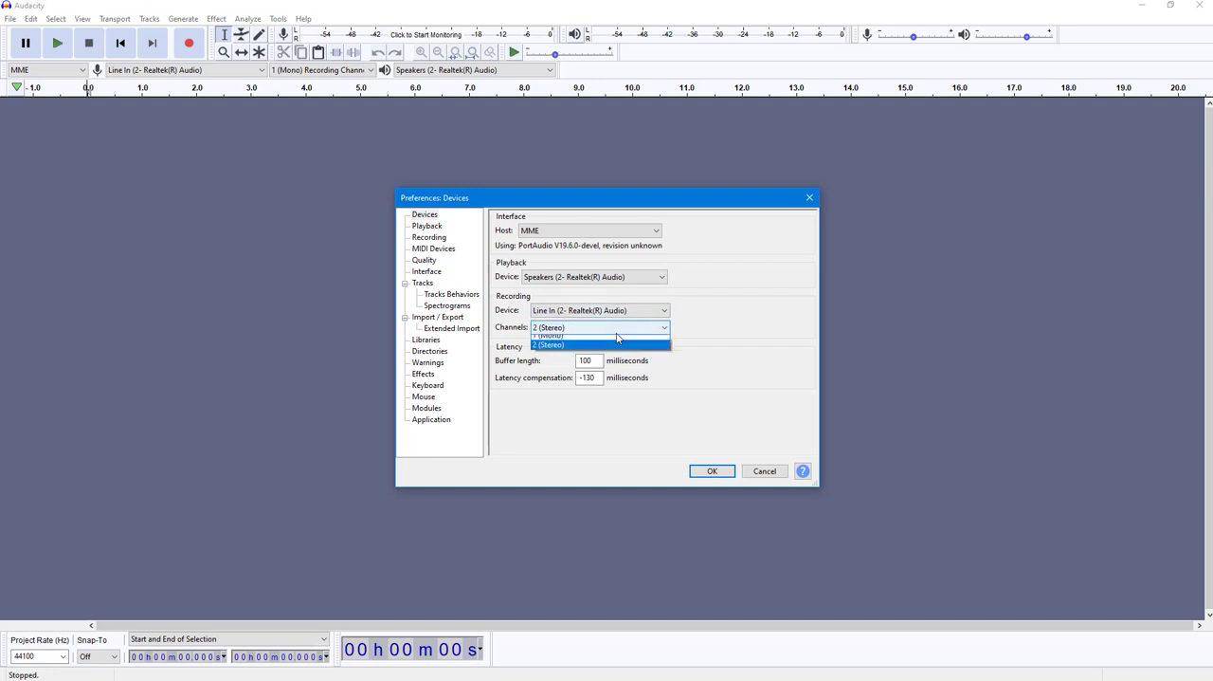
pyautogui.click(548, 335)
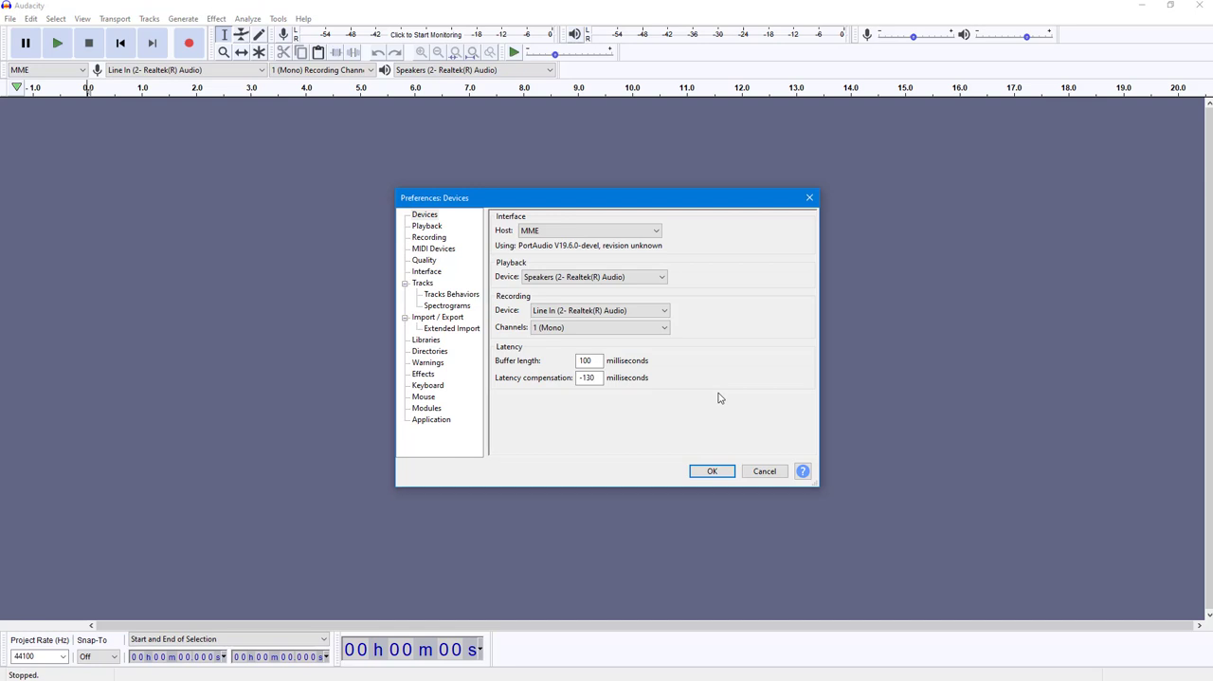
pyautogui.moveTo(720, 368)
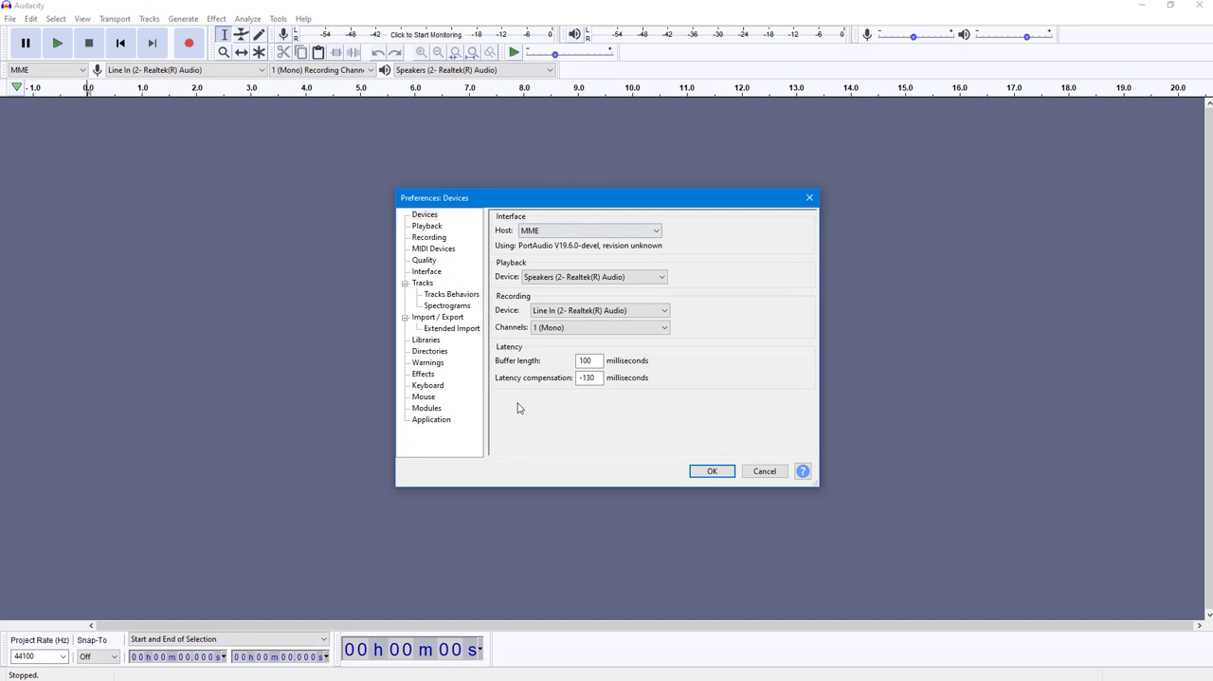
pyautogui.moveTo(739, 372)
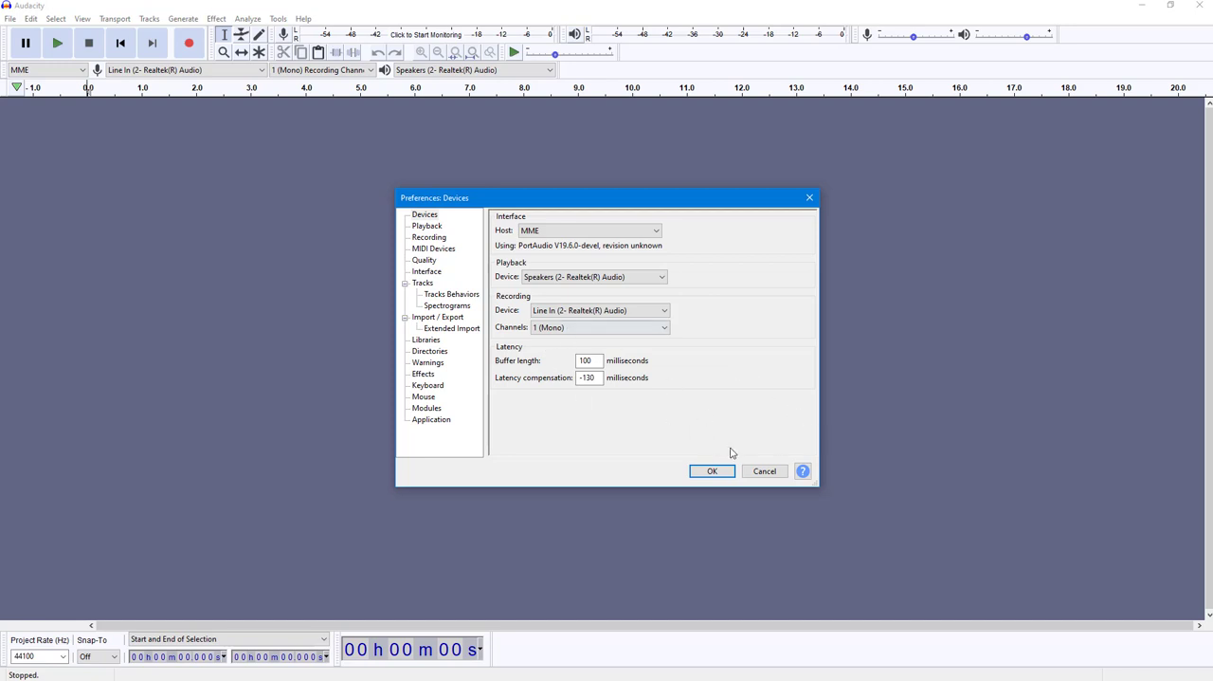
# Show the Recording page of Preferences with overdub and punch-and-roll settings.
pyautogui.click(425, 212)
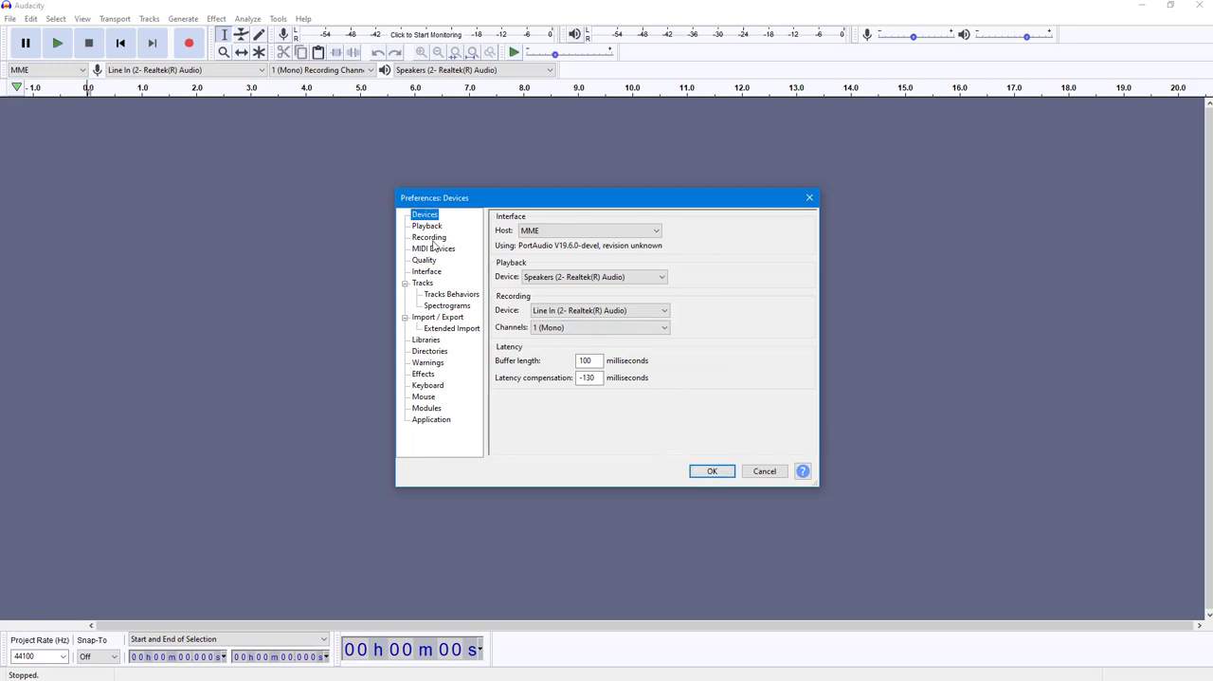
pyautogui.click(429, 237)
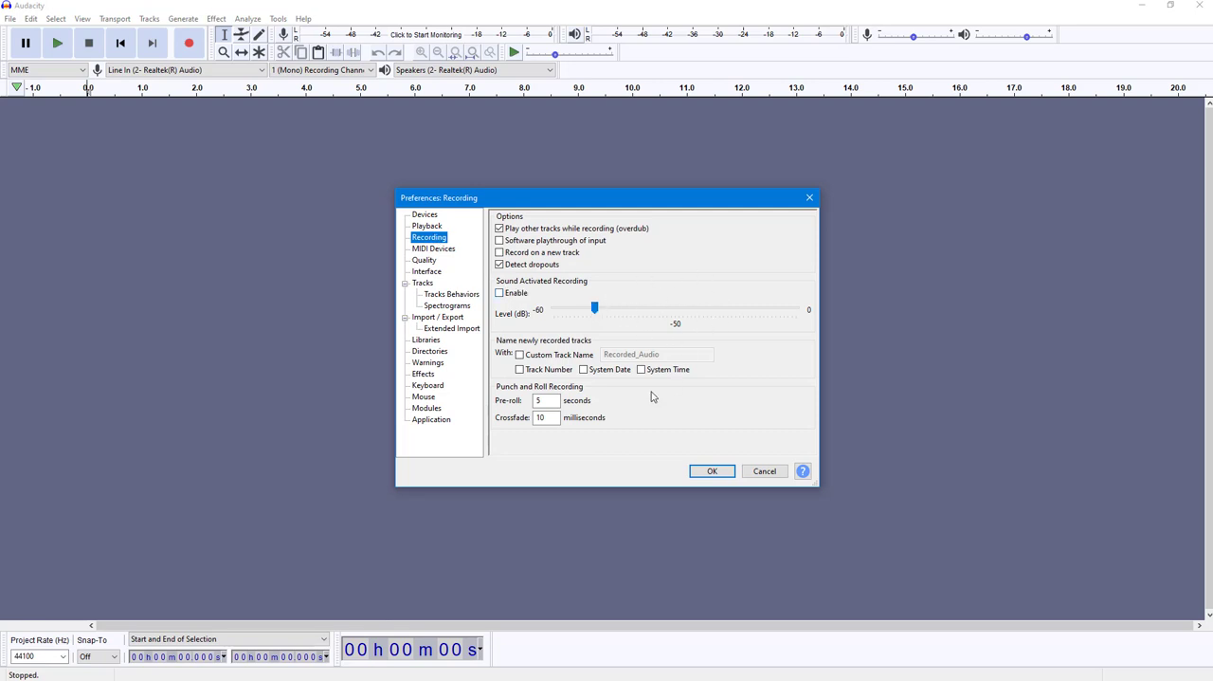
pyautogui.moveTo(549, 305)
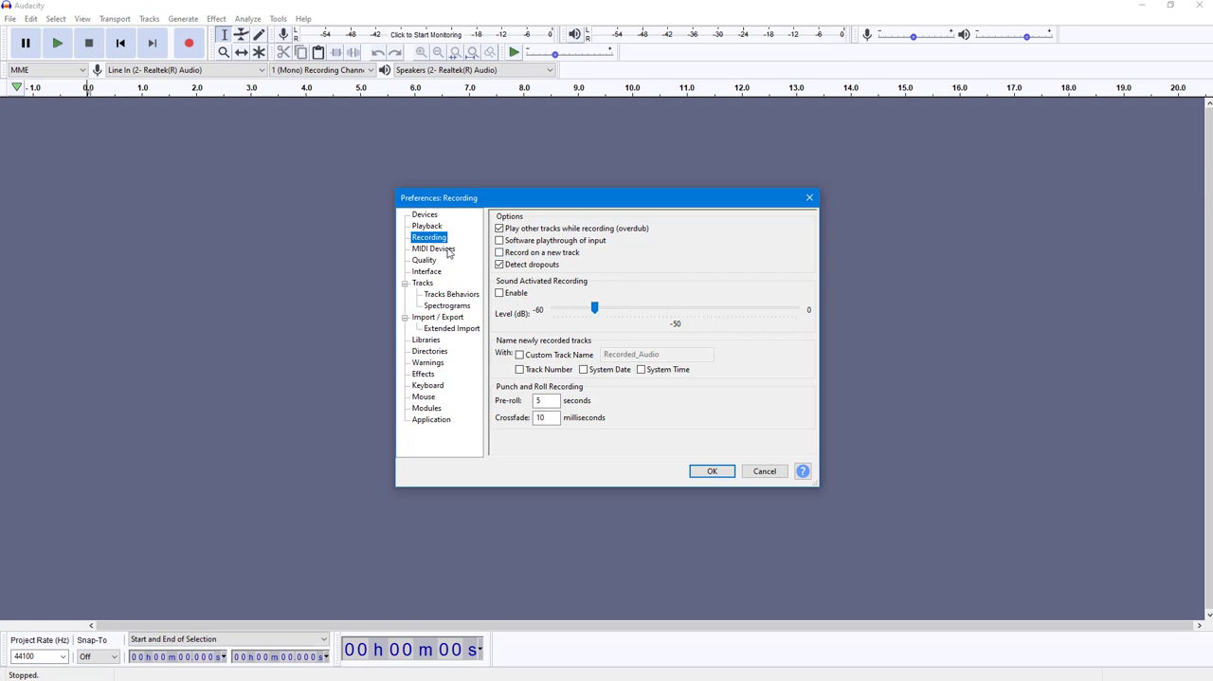
# Confirm the preferences and record a roughly four-second clip onto a new mono track.
pyautogui.click(713, 470)
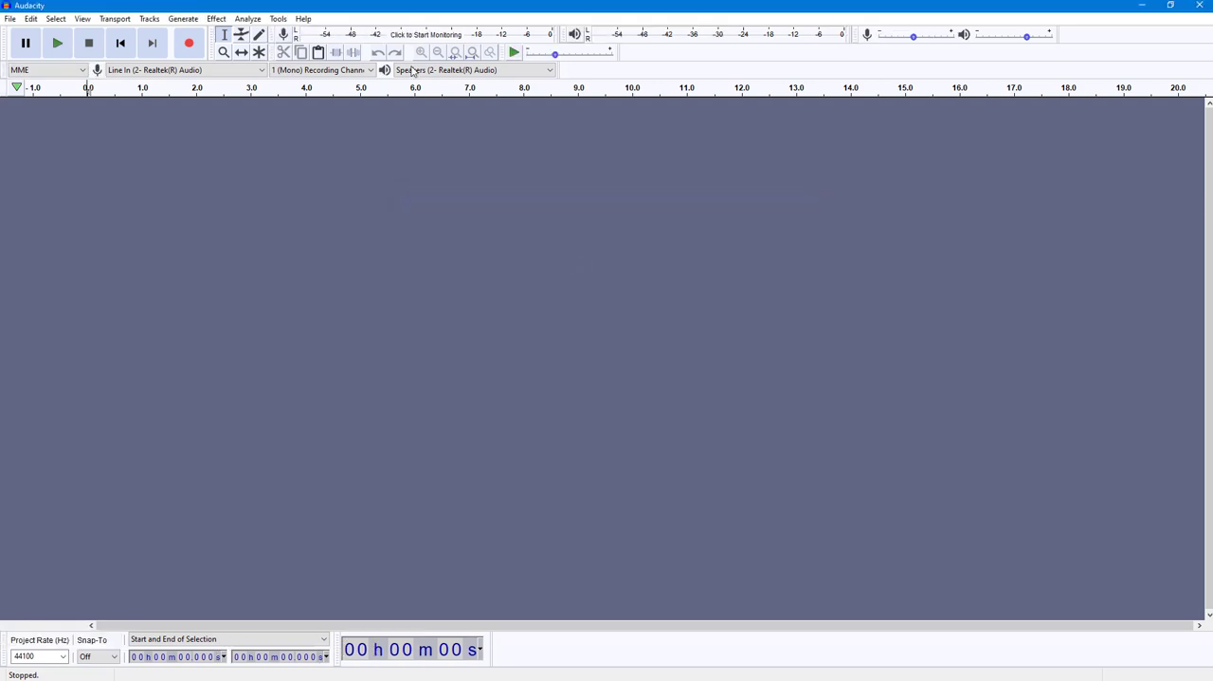
pyautogui.moveTo(190, 42)
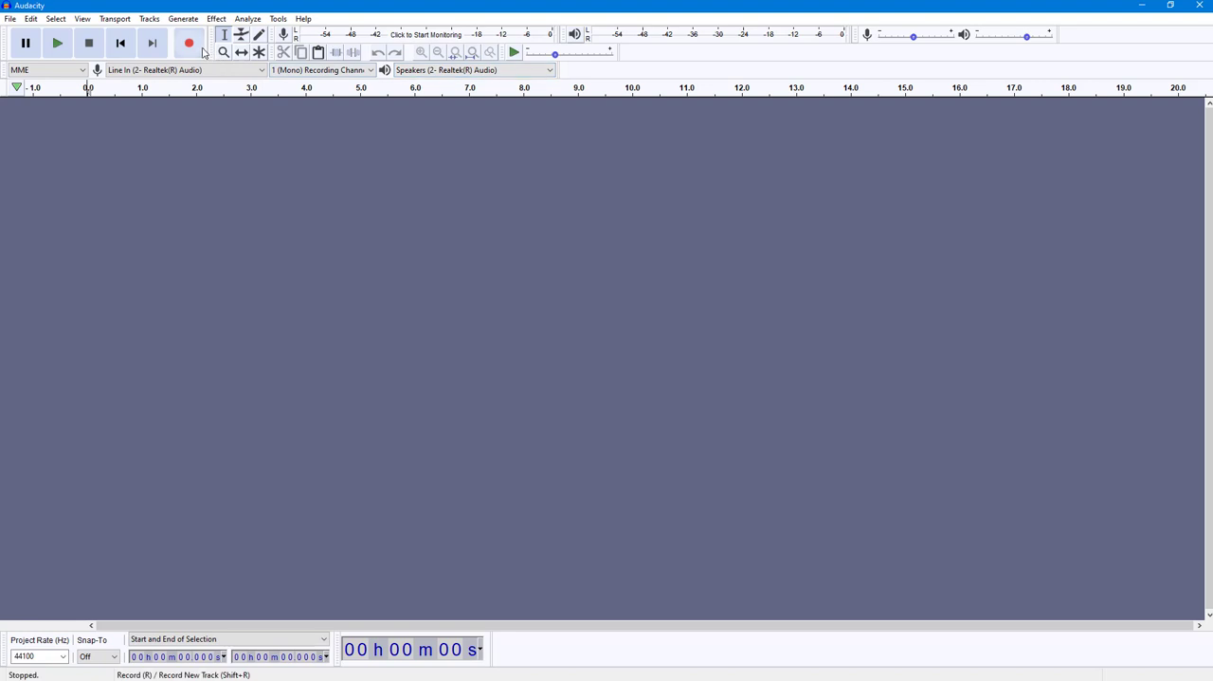
pyautogui.moveTo(189, 42)
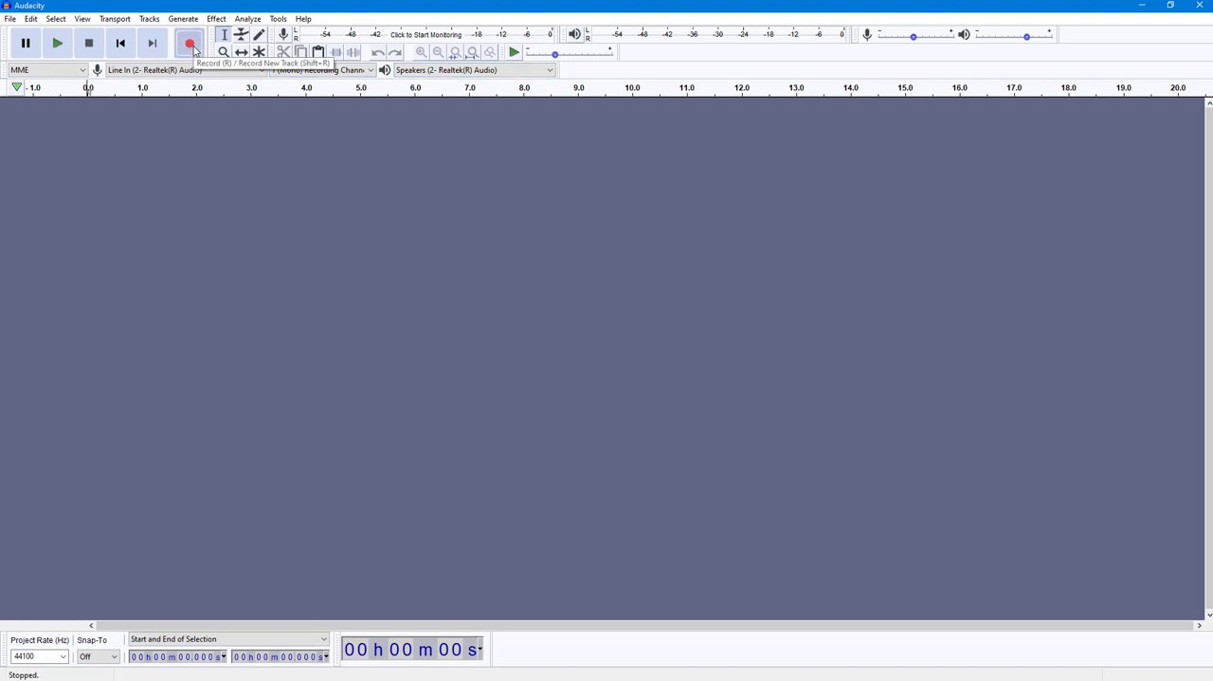
pyautogui.click(189, 42)
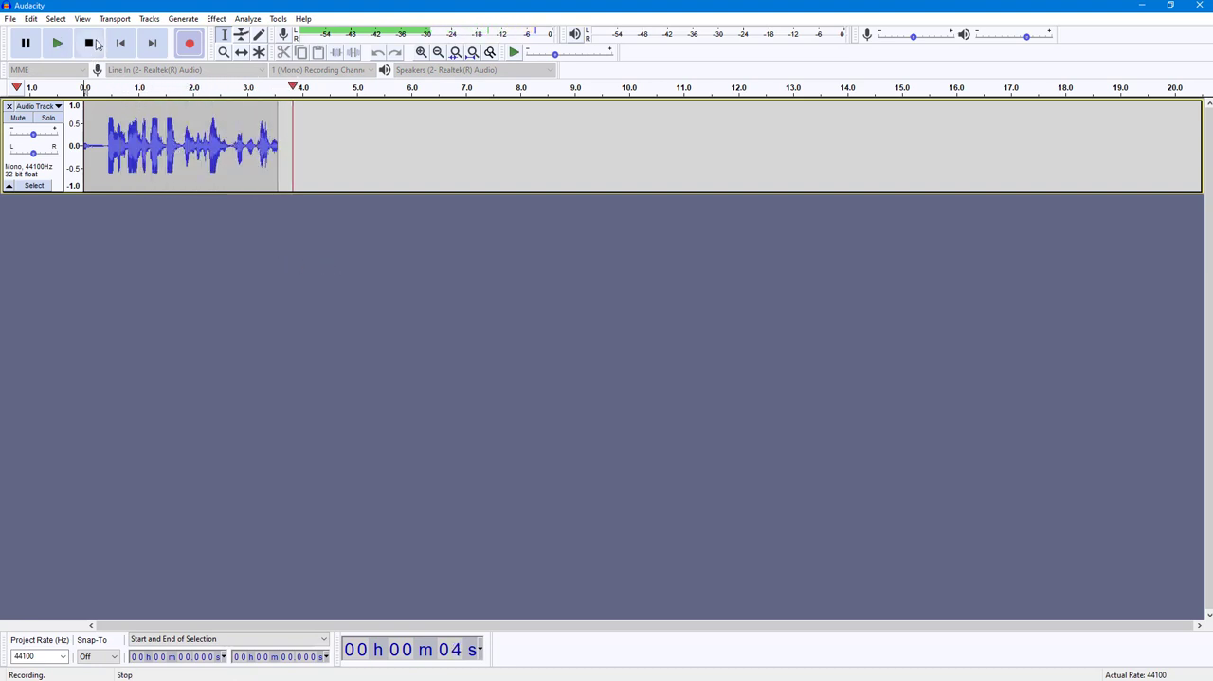
pyautogui.click(88, 42)
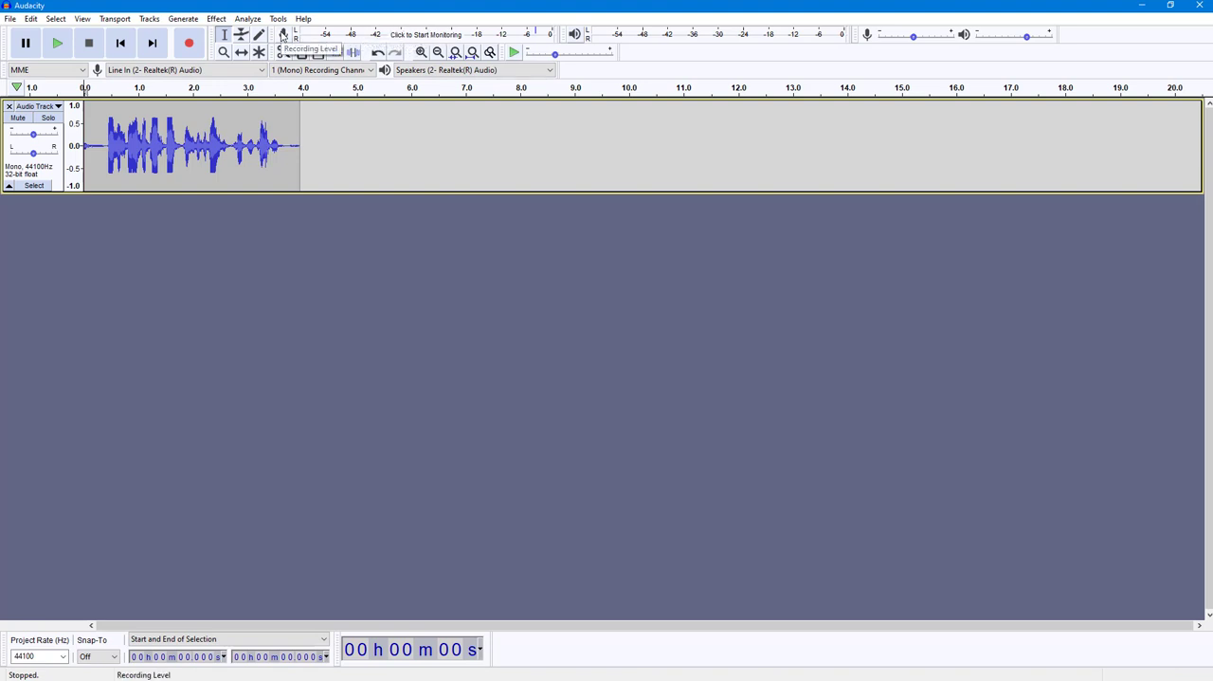
# Turn on Start Monitoring for the recording meter and dismiss its options dialog.
pyautogui.click(284, 34)
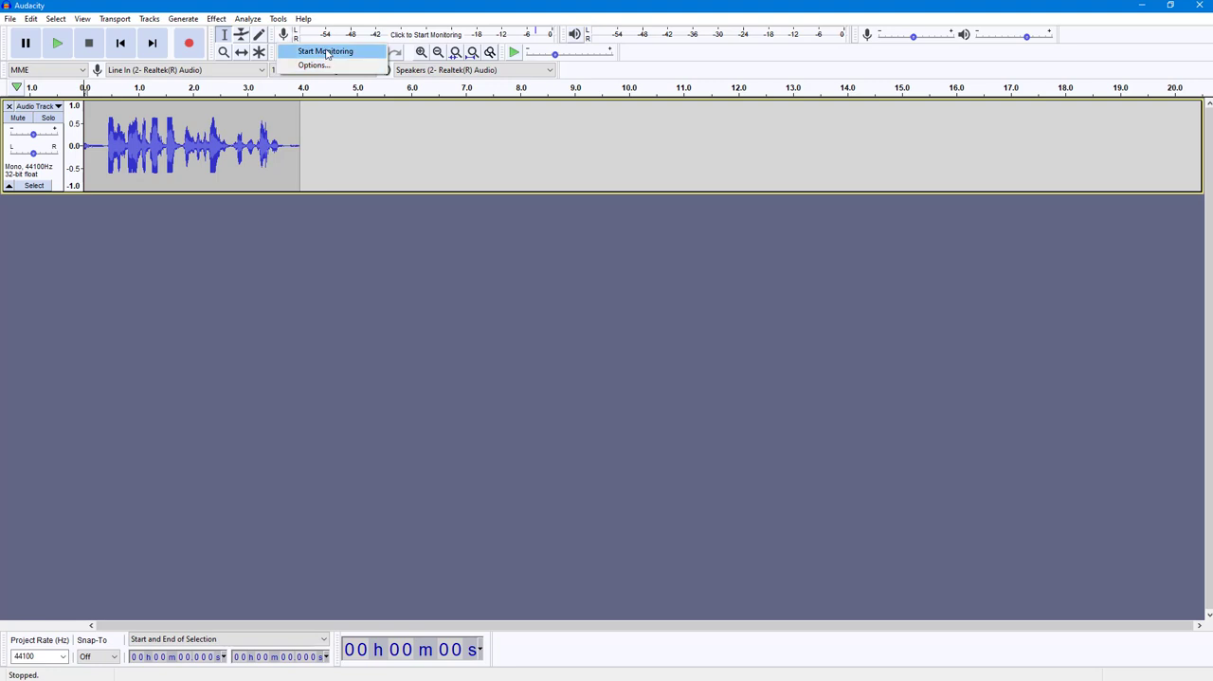
pyautogui.click(326, 51)
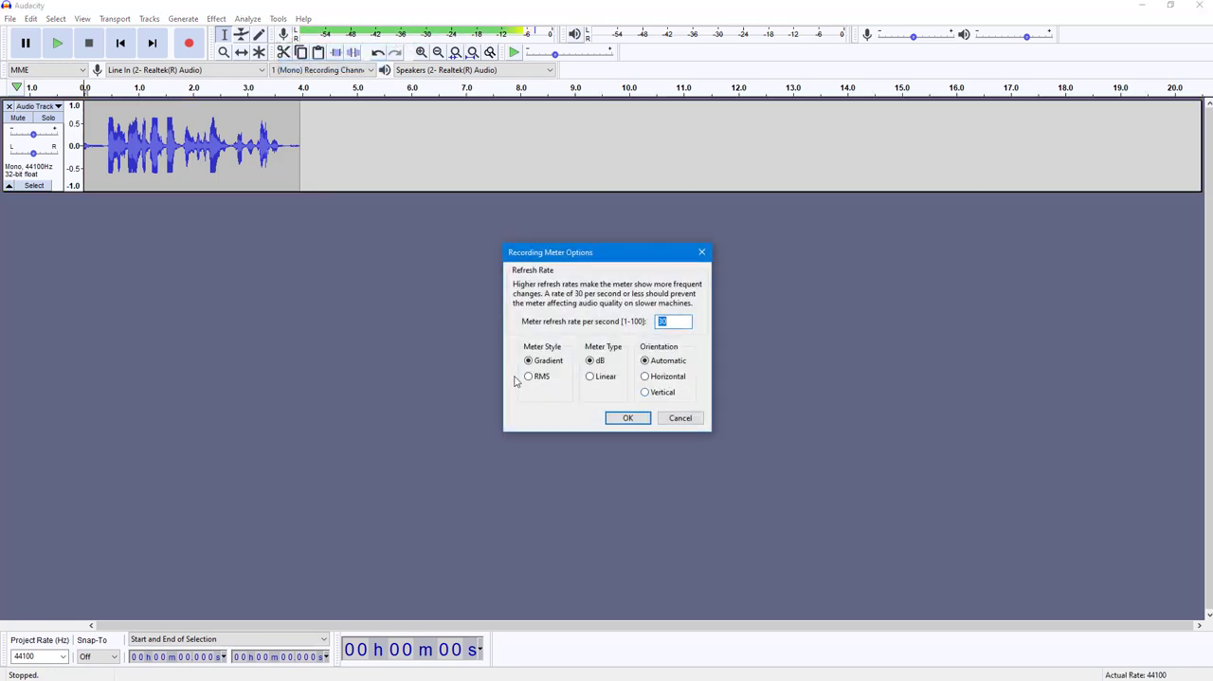
pyautogui.click(628, 419)
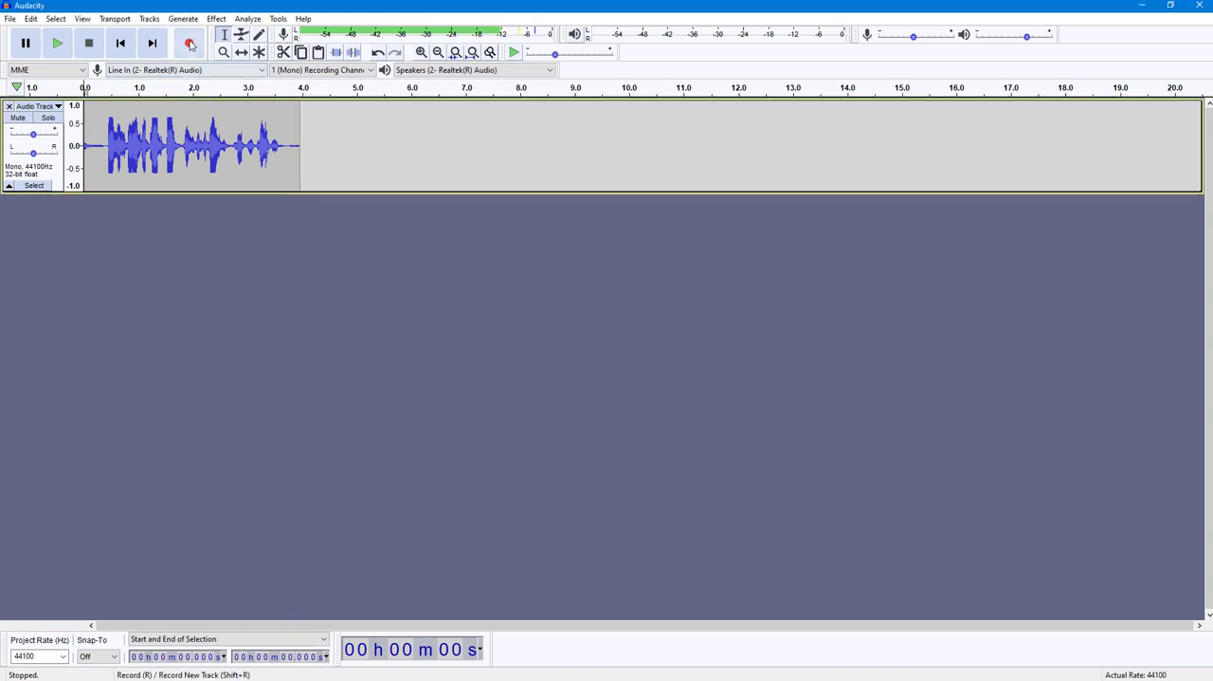
# Record a longer take extending the track past roughly 24 seconds, then stop.
pyautogui.click(189, 42)
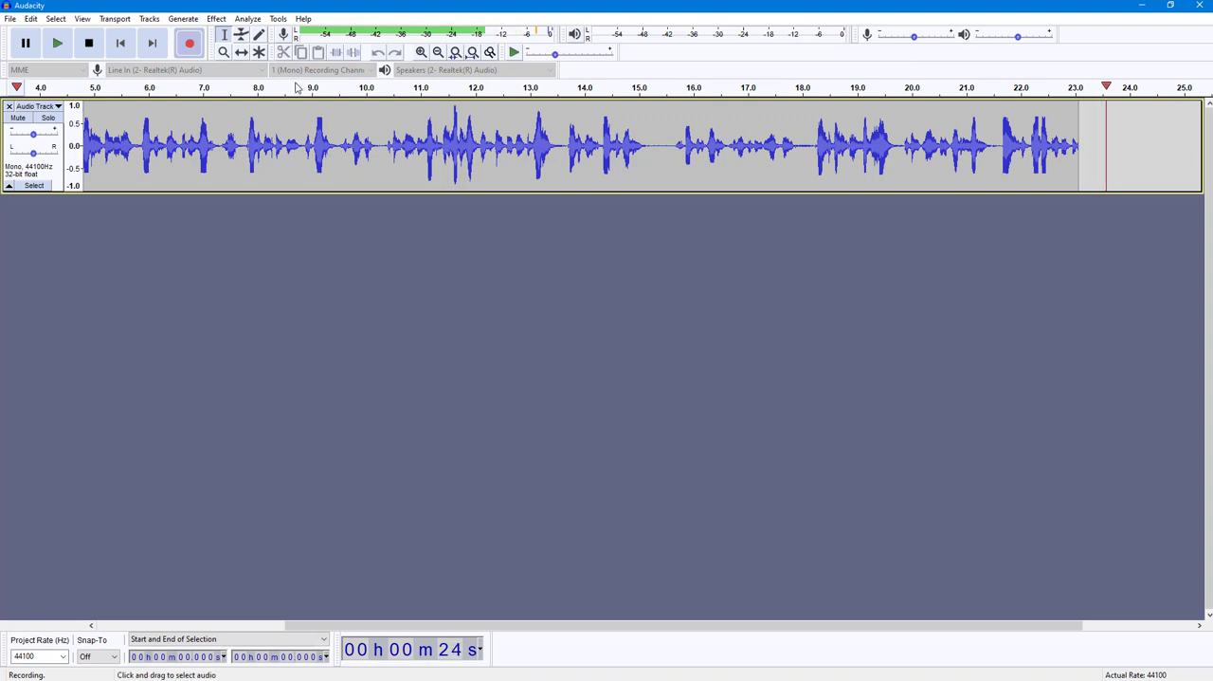
pyautogui.click(87, 42)
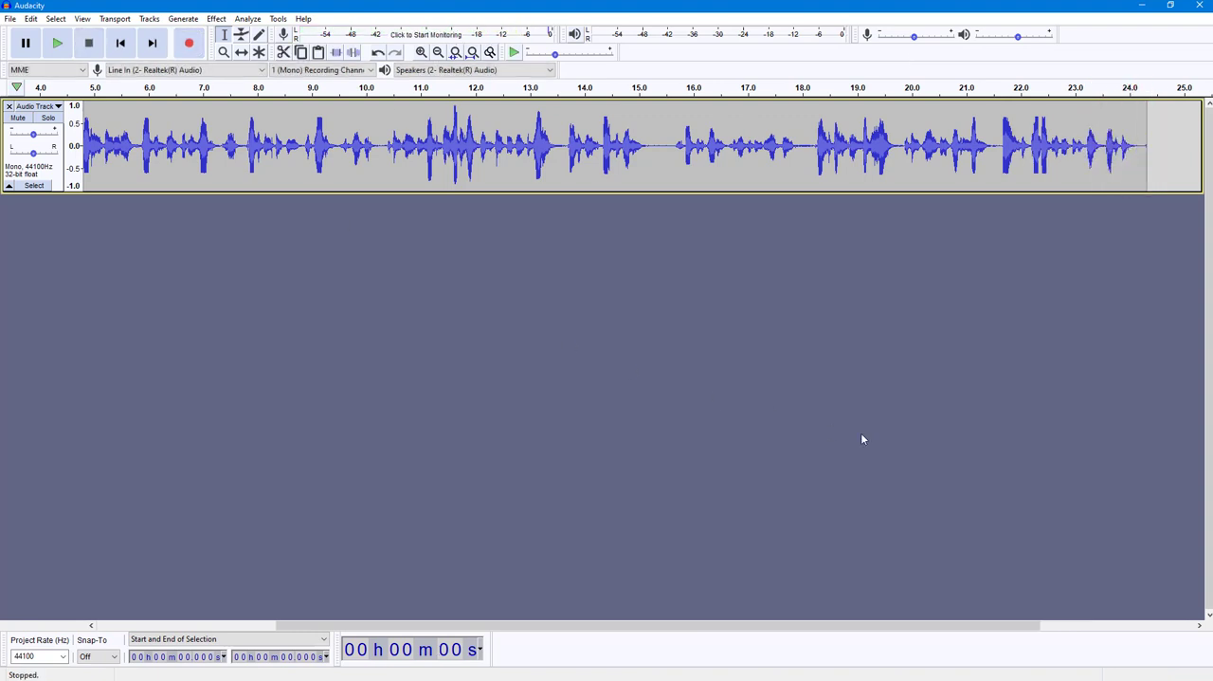